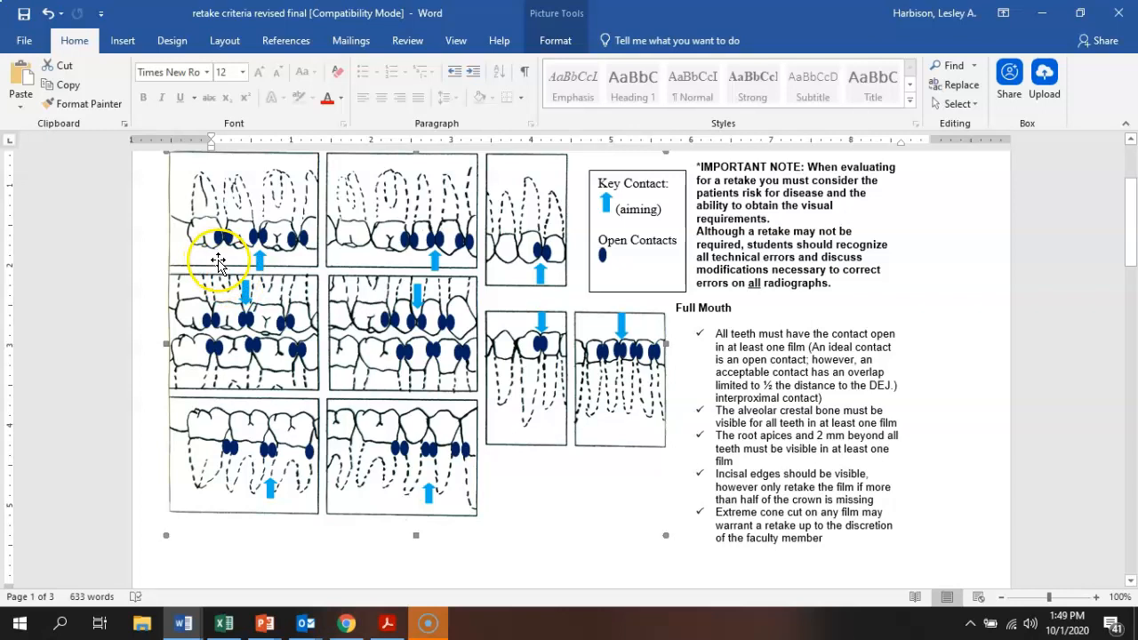
{"action": "mouse_move", "coordinate": [245, 245]}
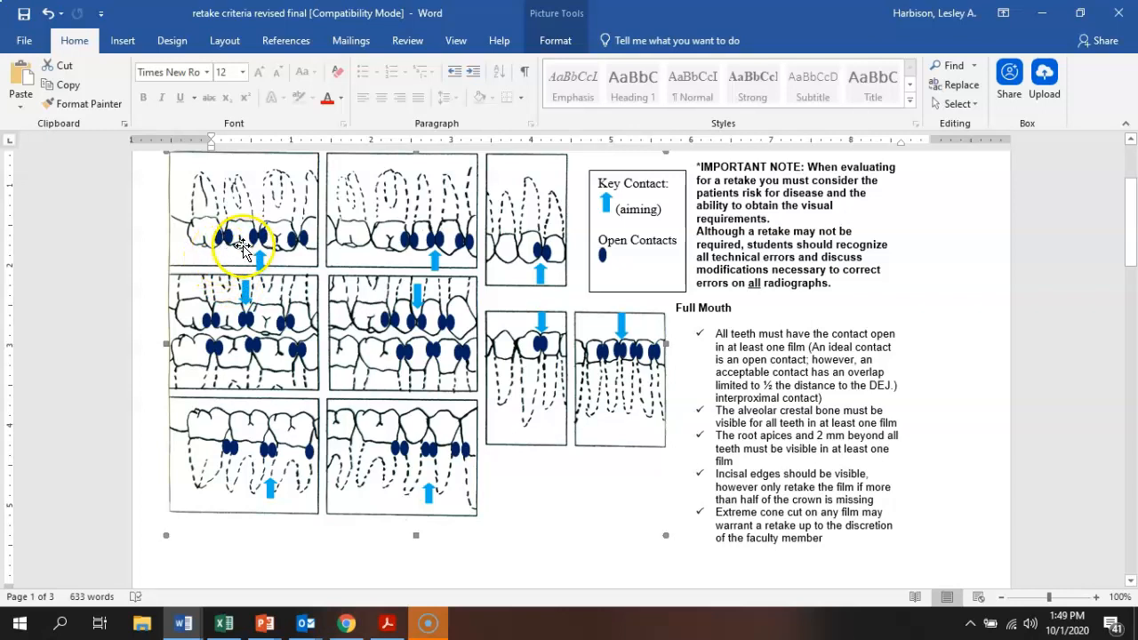
{"action": "mouse_move", "coordinate": [298, 266]}
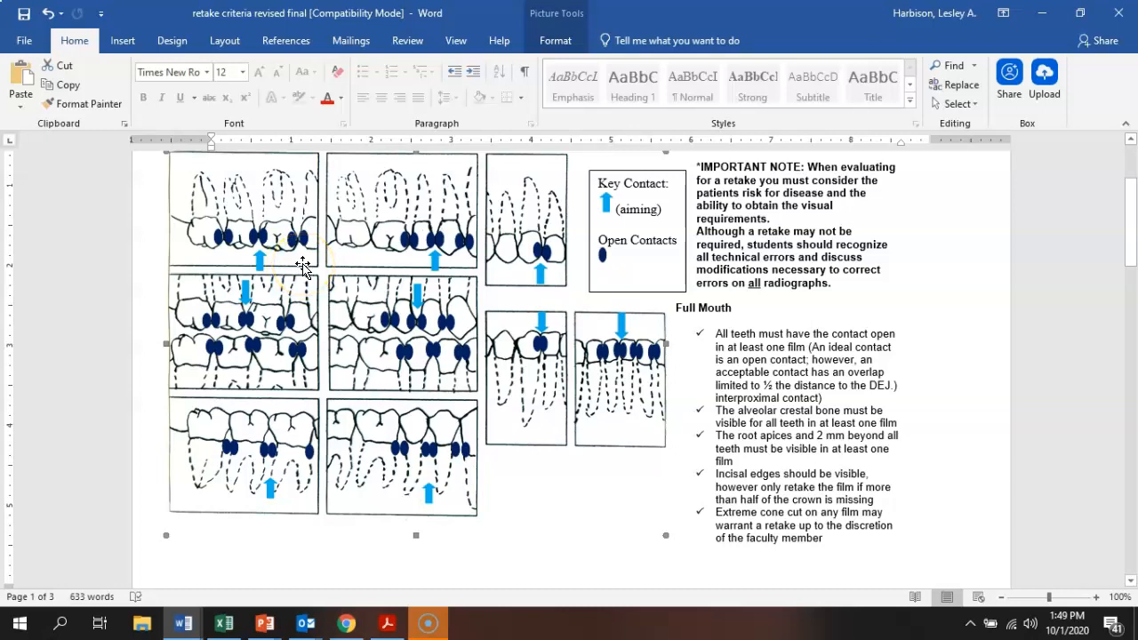
{"action": "mouse_move", "coordinate": [192, 210]}
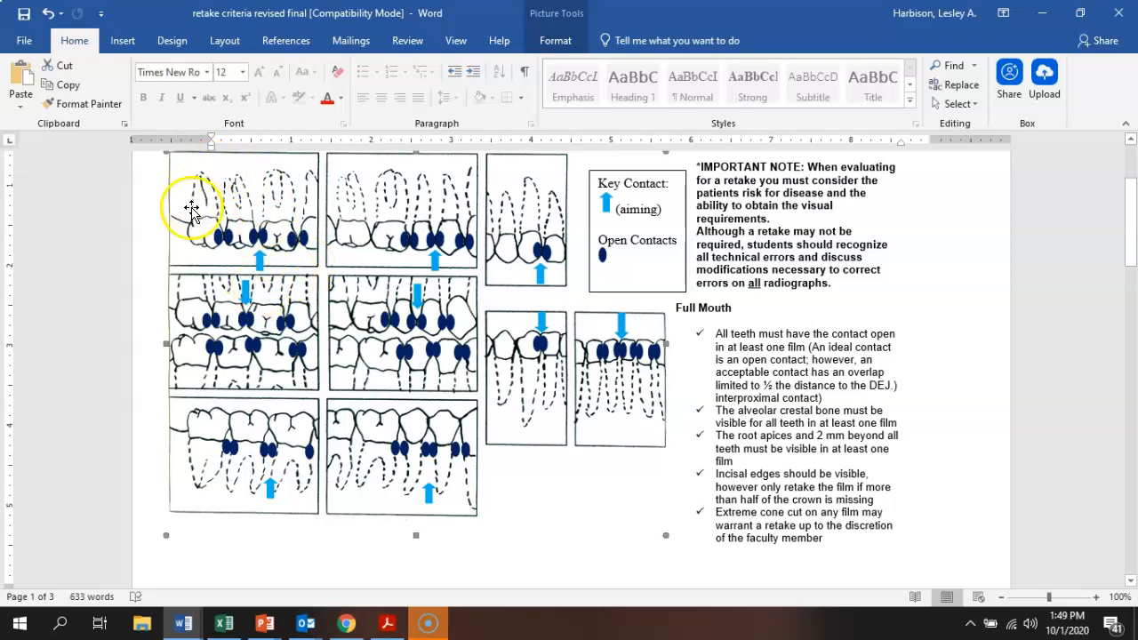
{"action": "mouse_move", "coordinate": [228, 184]}
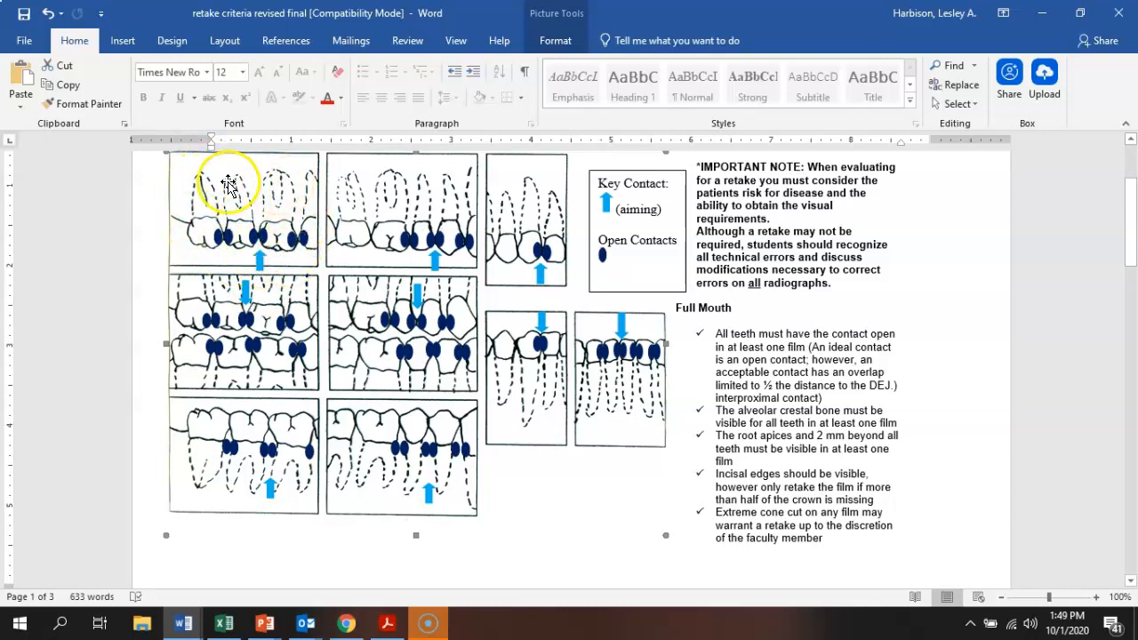
{"action": "mouse_move", "coordinate": [298, 249]}
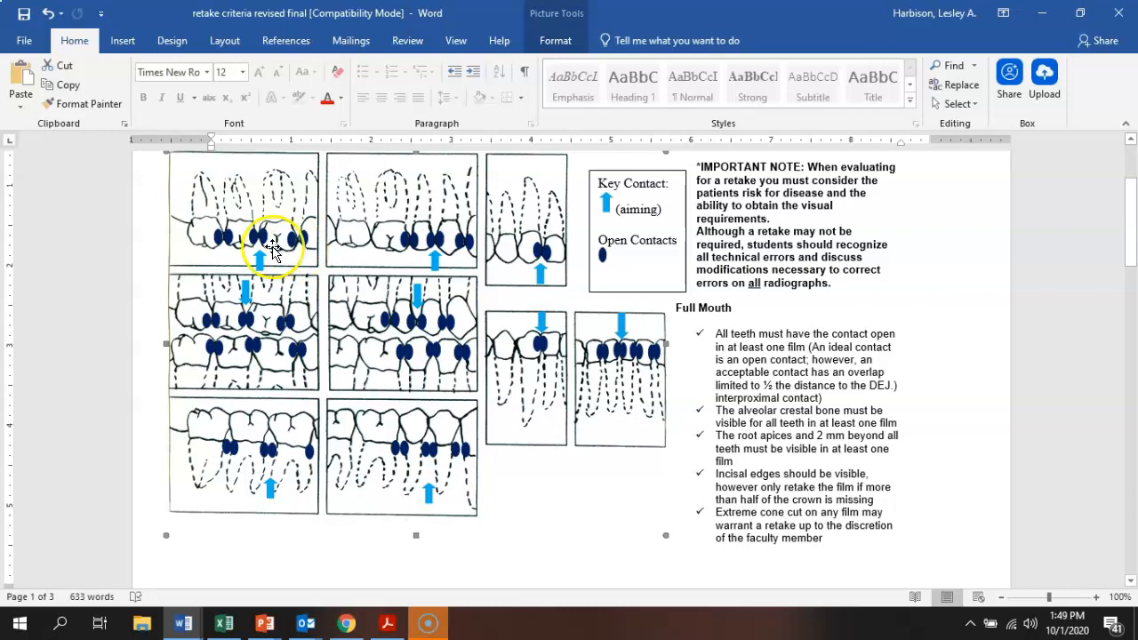
{"action": "mouse_move", "coordinate": [227, 246]}
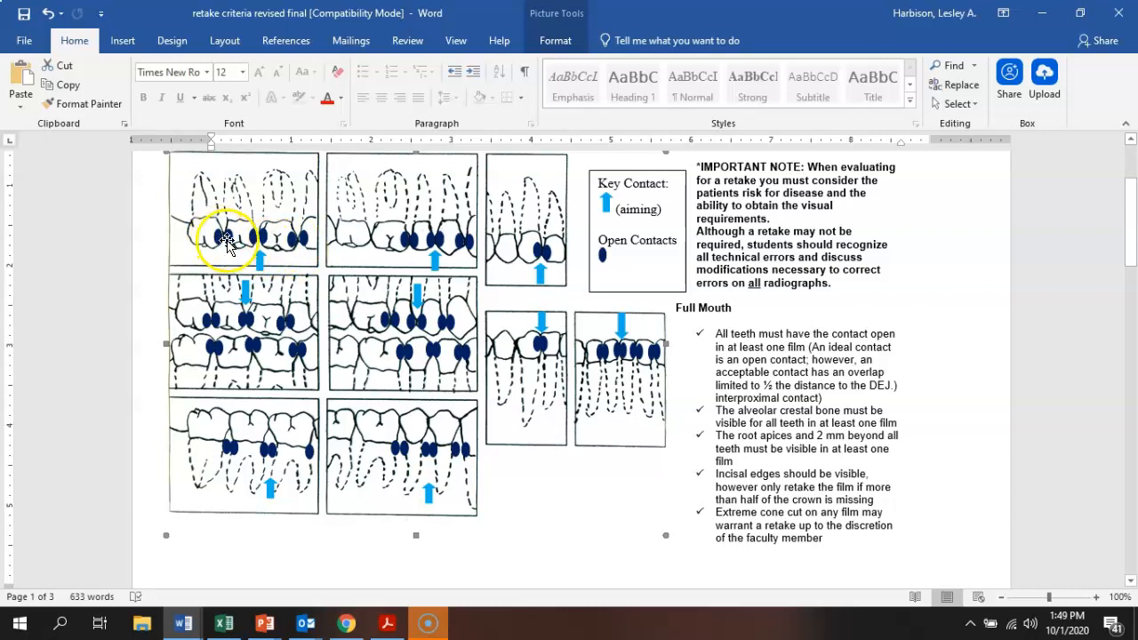
{"action": "mouse_move", "coordinate": [247, 235]}
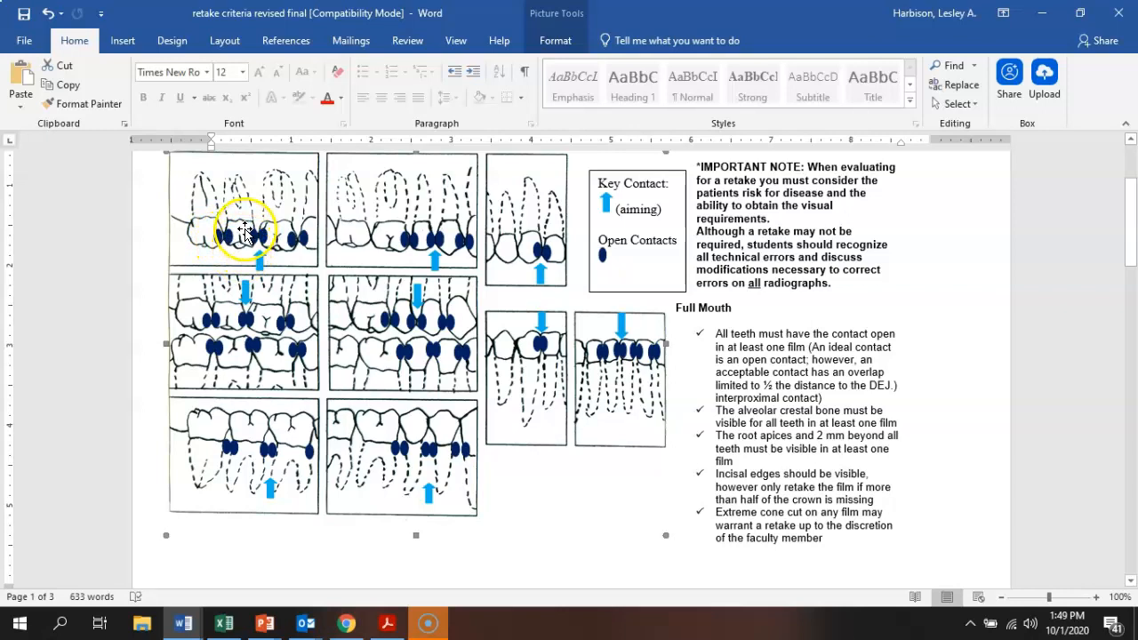
{"action": "mouse_move", "coordinate": [281, 245]}
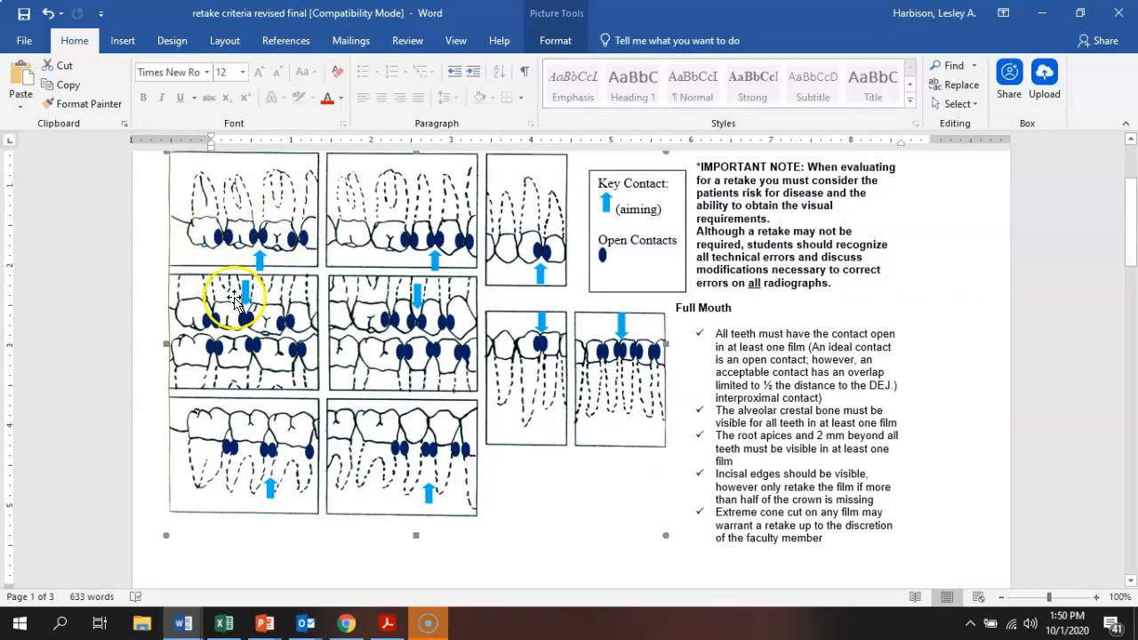
{"action": "mouse_move", "coordinate": [252, 267]}
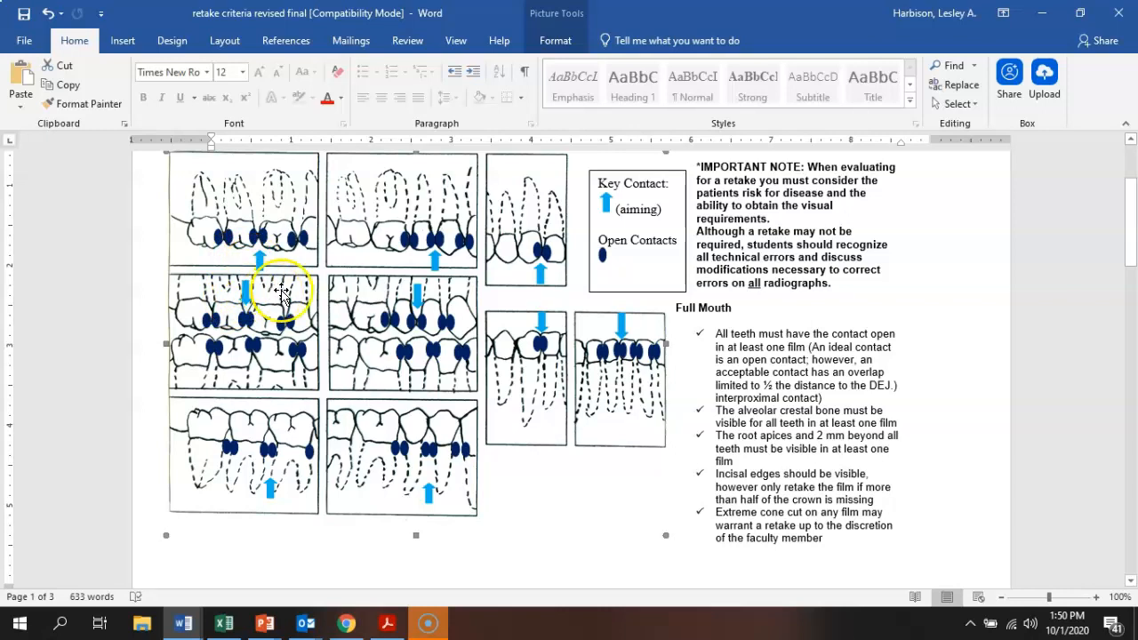
{"action": "mouse_move", "coordinate": [260, 242]}
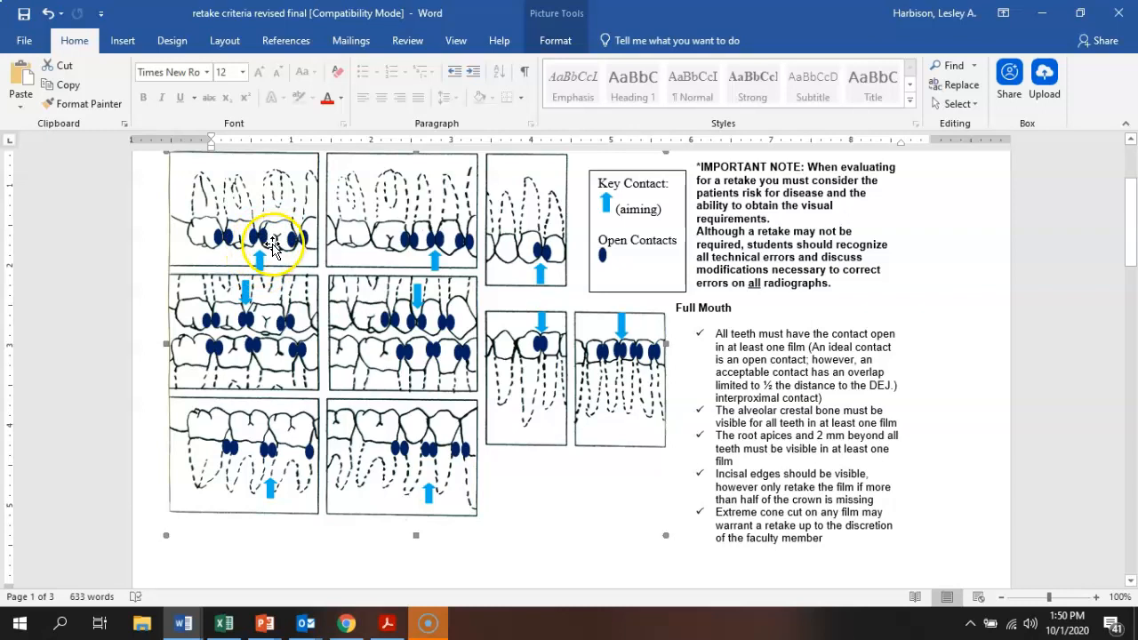
{"action": "mouse_move", "coordinate": [264, 231]}
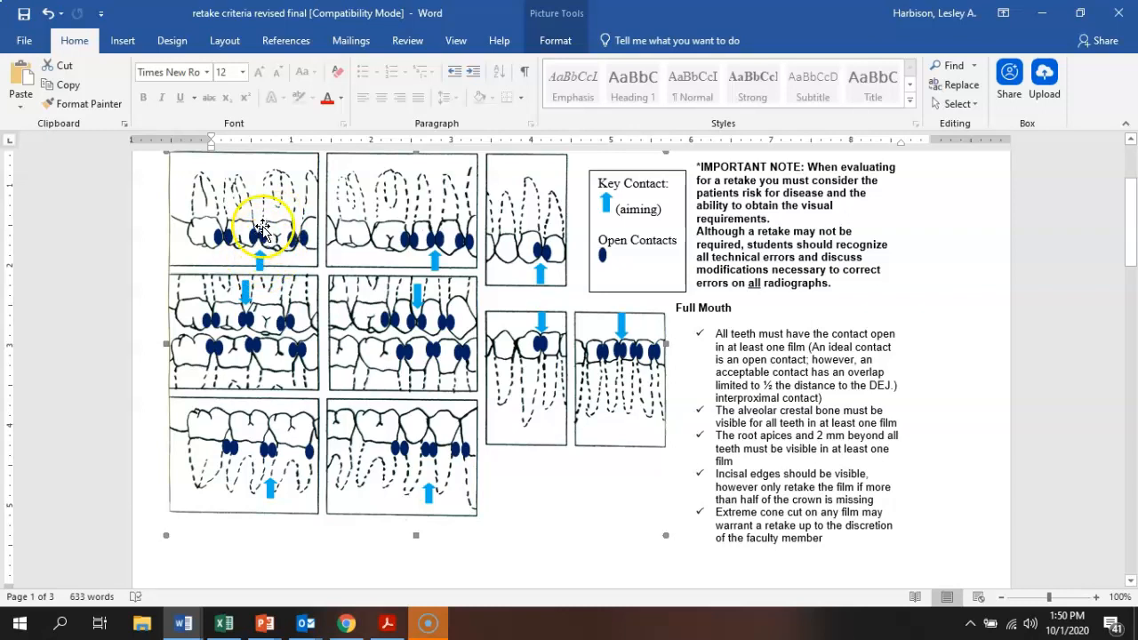
{"action": "mouse_move", "coordinate": [270, 245]}
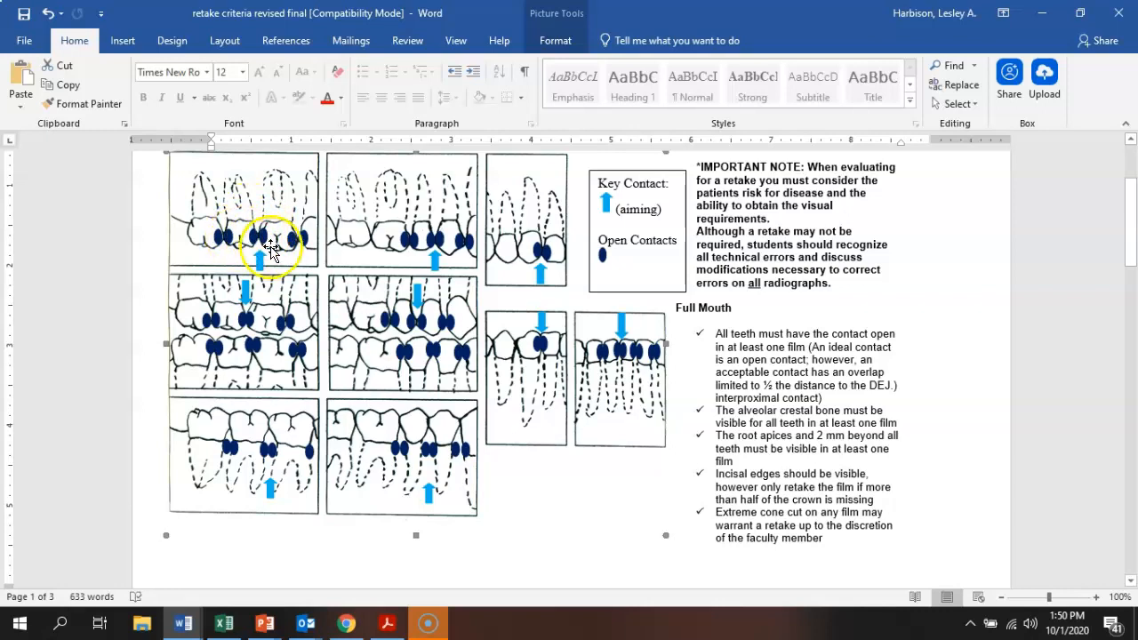
{"action": "mouse_move", "coordinate": [311, 258]}
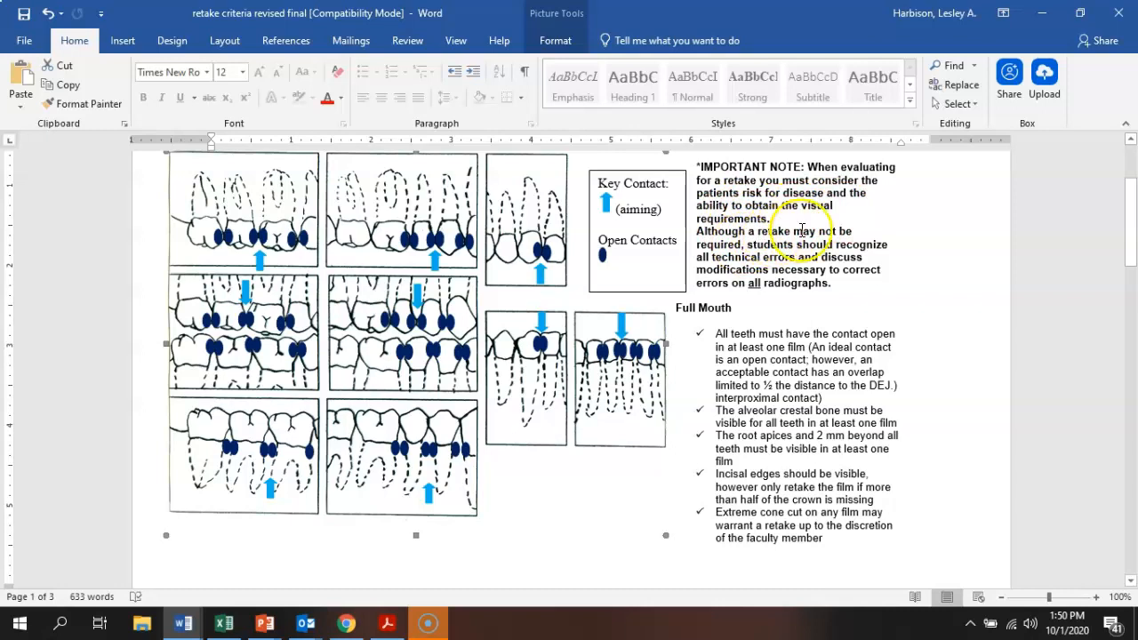
{"action": "mouse_move", "coordinate": [827, 245]}
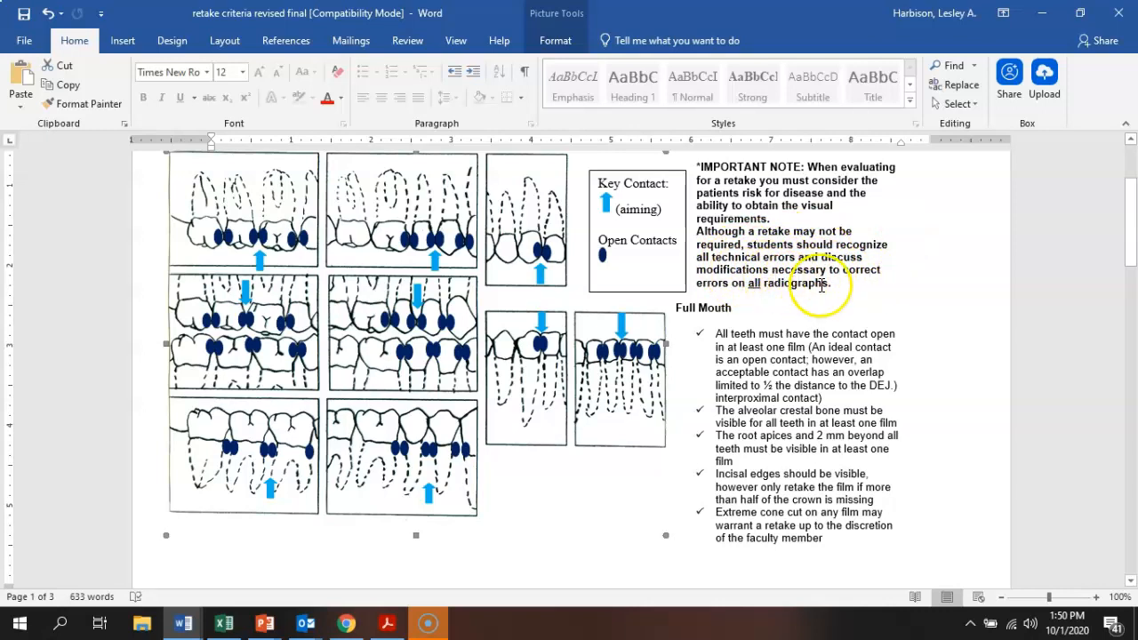
{"action": "mouse_move", "coordinate": [223, 186]}
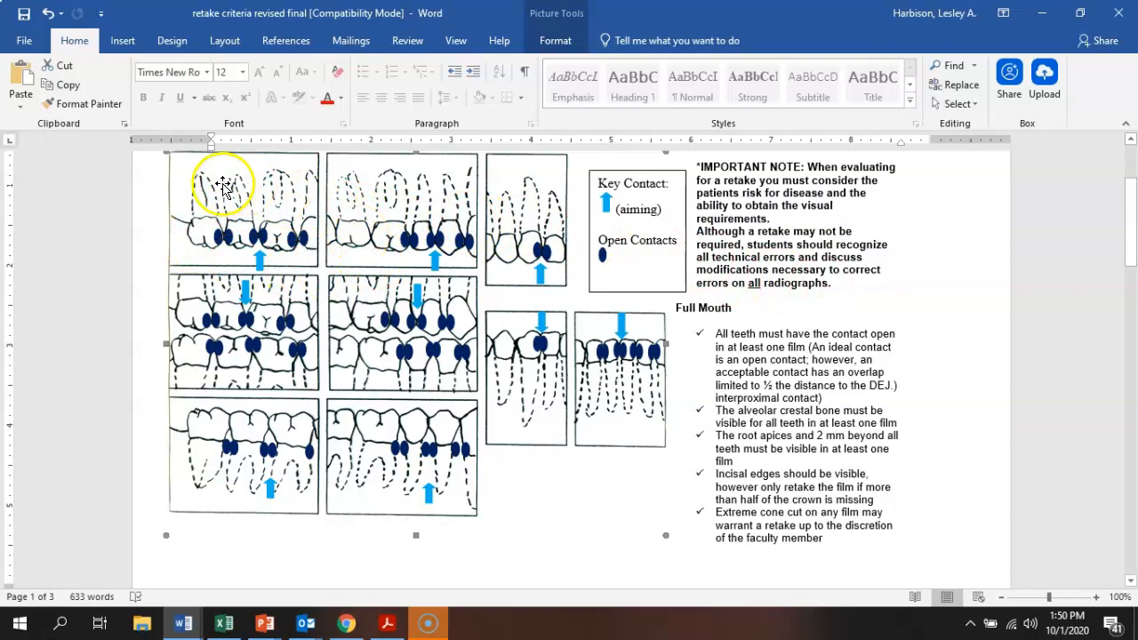
{"action": "mouse_move", "coordinate": [197, 194]}
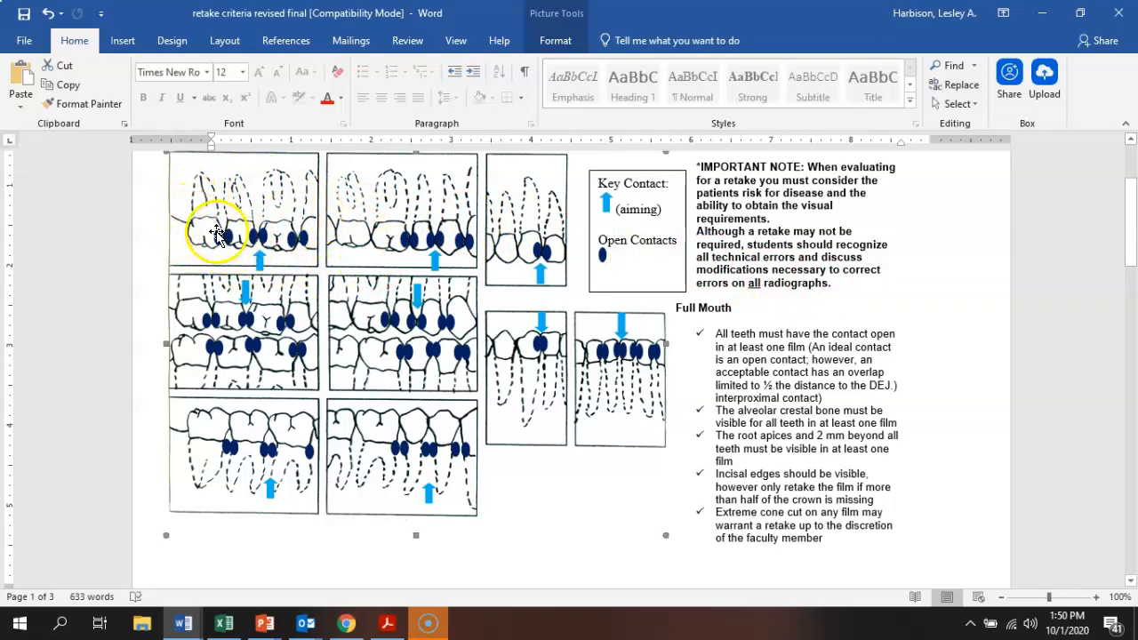
{"action": "mouse_move", "coordinate": [257, 238]}
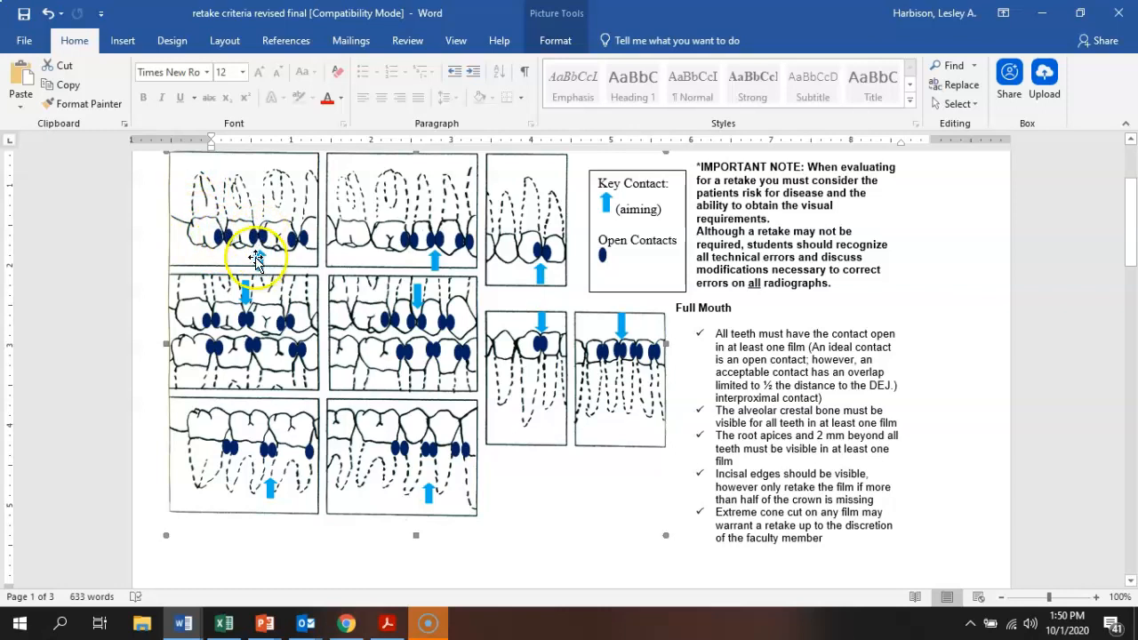
{"action": "mouse_move", "coordinate": [382, 311]}
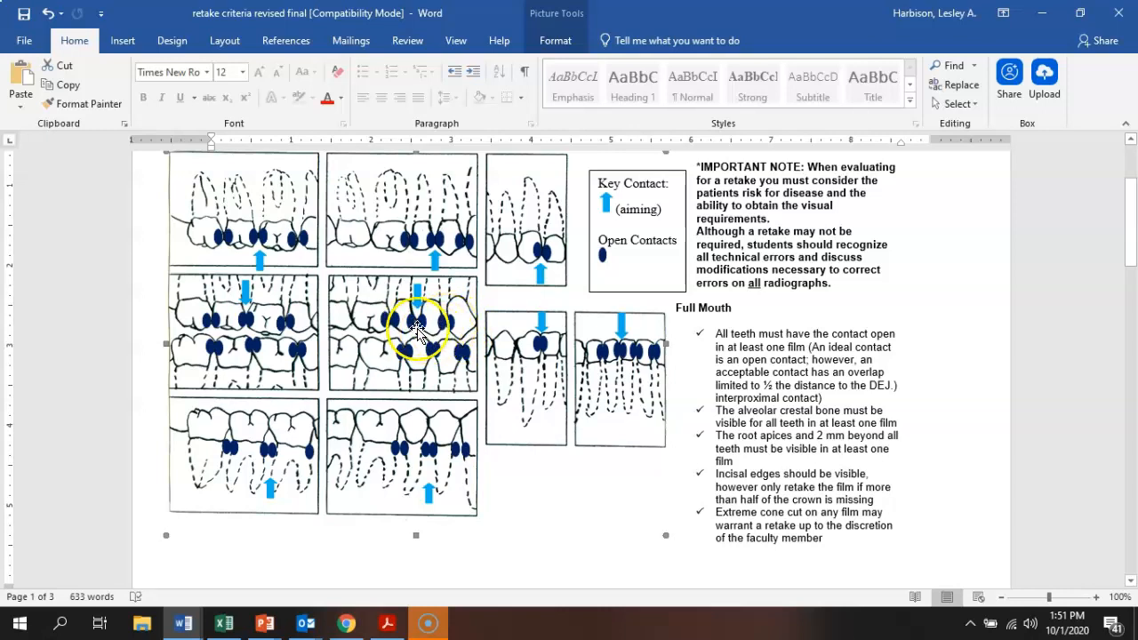
{"action": "mouse_move", "coordinate": [394, 328]}
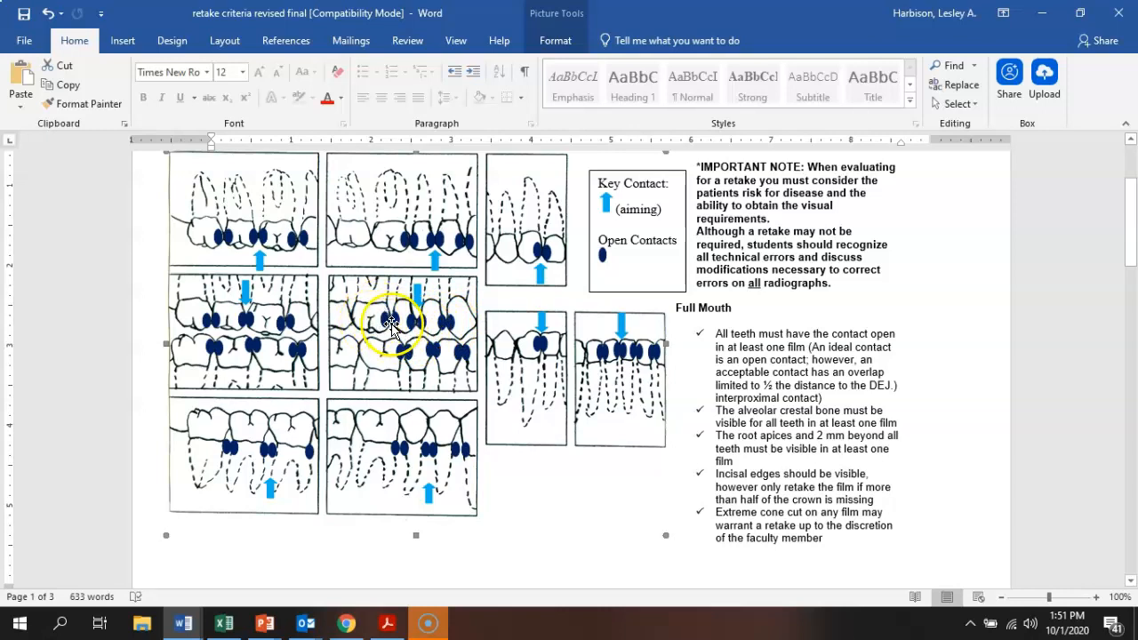
{"action": "mouse_move", "coordinate": [352, 311]}
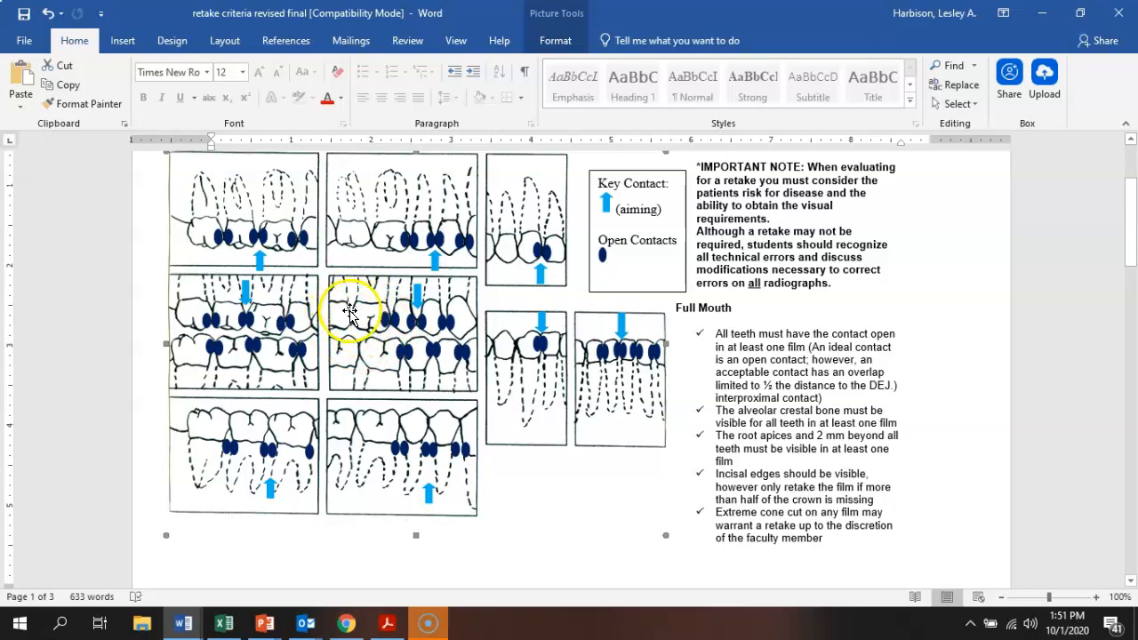
{"action": "mouse_move", "coordinate": [370, 338]}
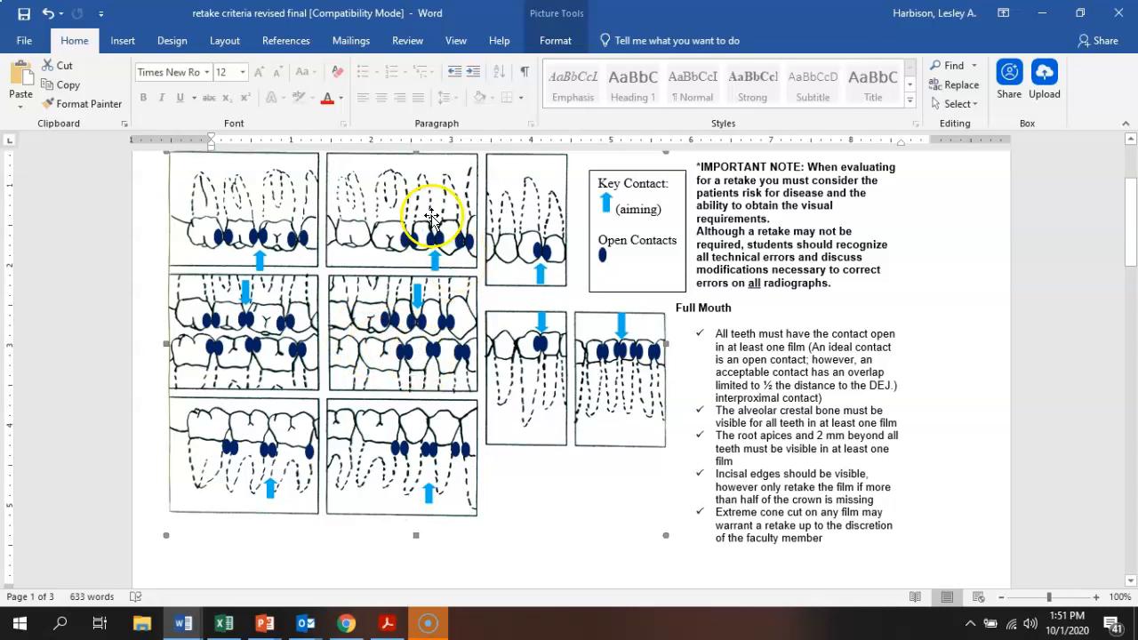
{"action": "mouse_move", "coordinate": [427, 222]}
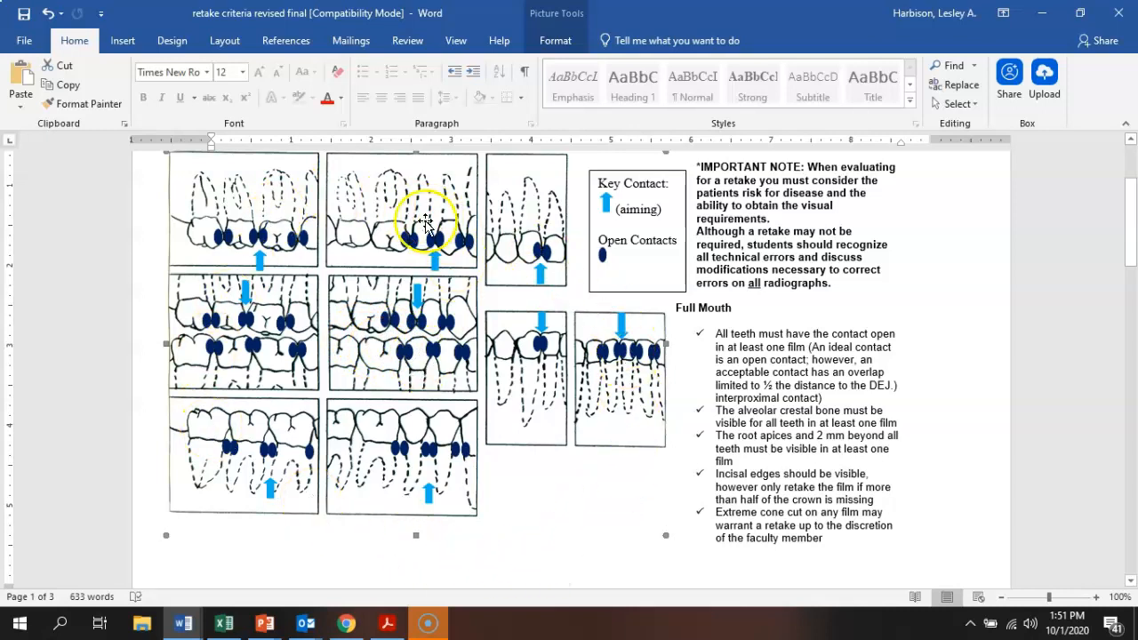
{"action": "mouse_move", "coordinate": [302, 359]}
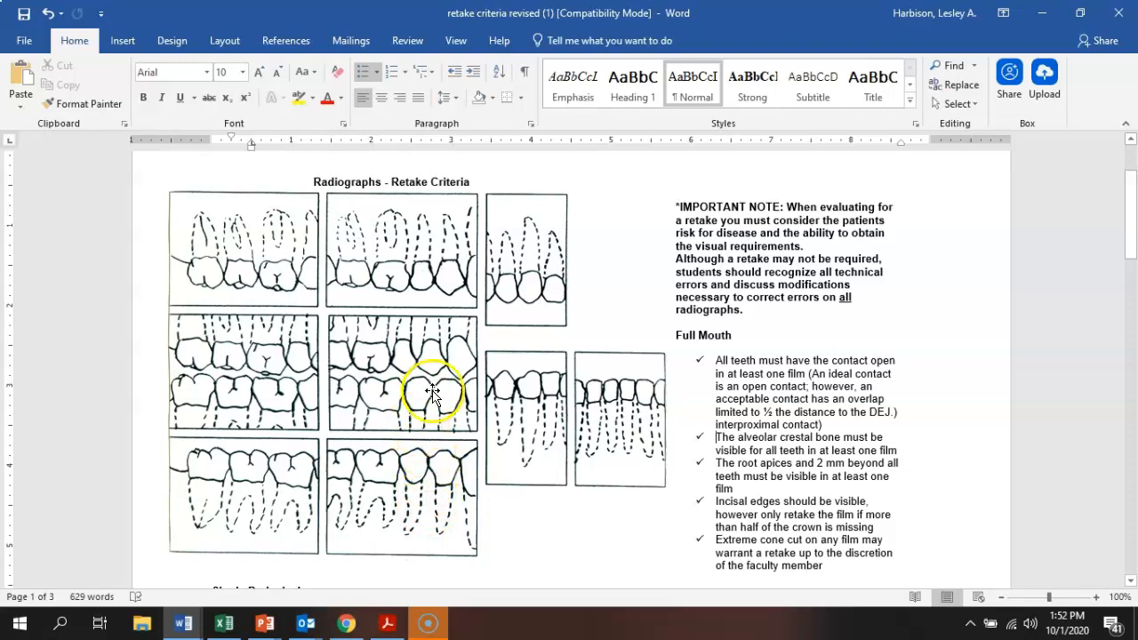
{"action": "mouse_move", "coordinate": [609, 345]}
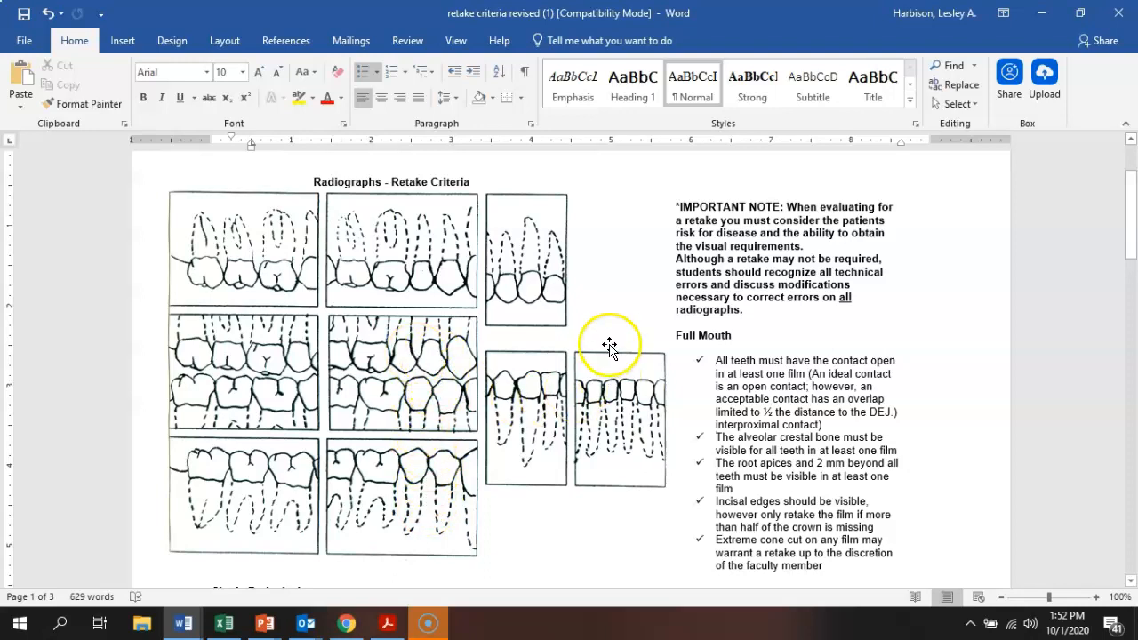
{"action": "mouse_move", "coordinate": [621, 245]}
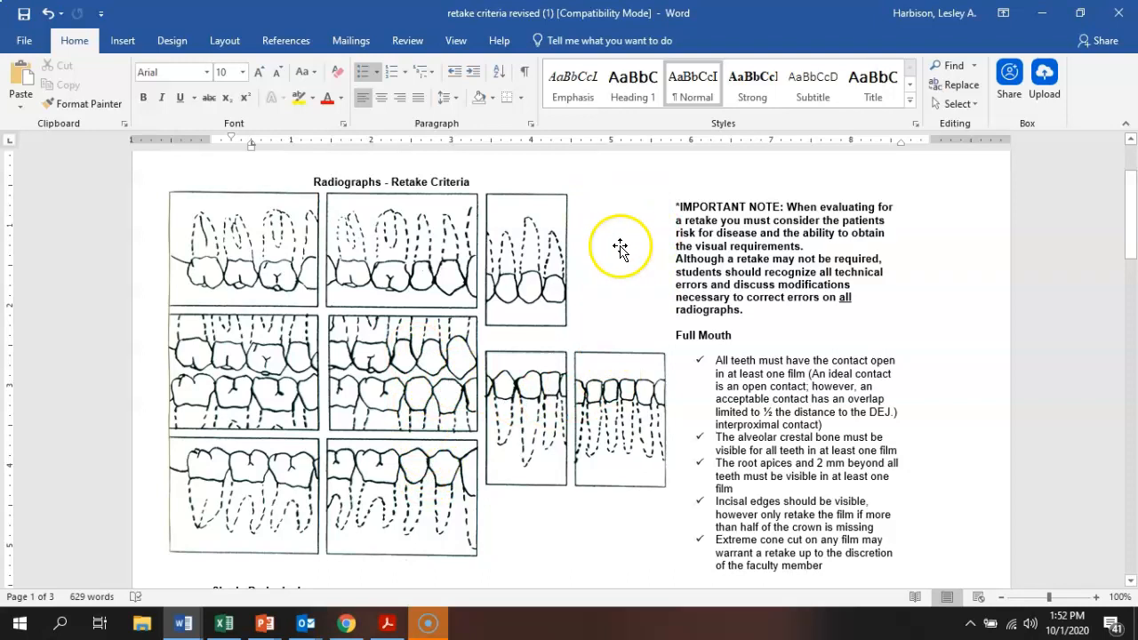
{"action": "mouse_move", "coordinate": [626, 270]}
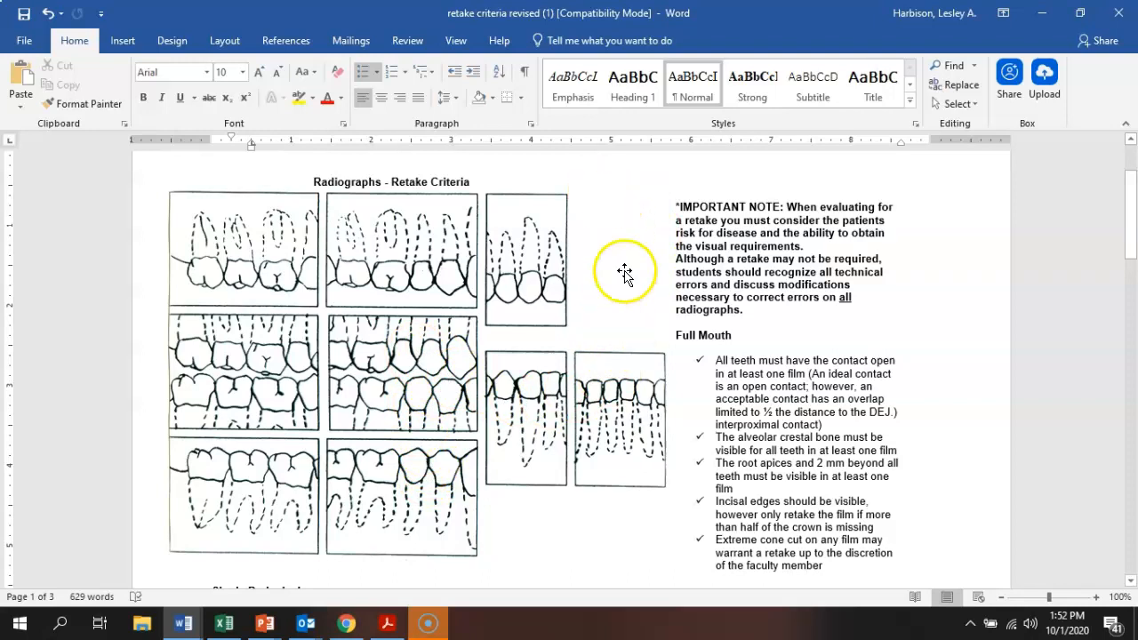
{"action": "mouse_move", "coordinate": [427, 347]}
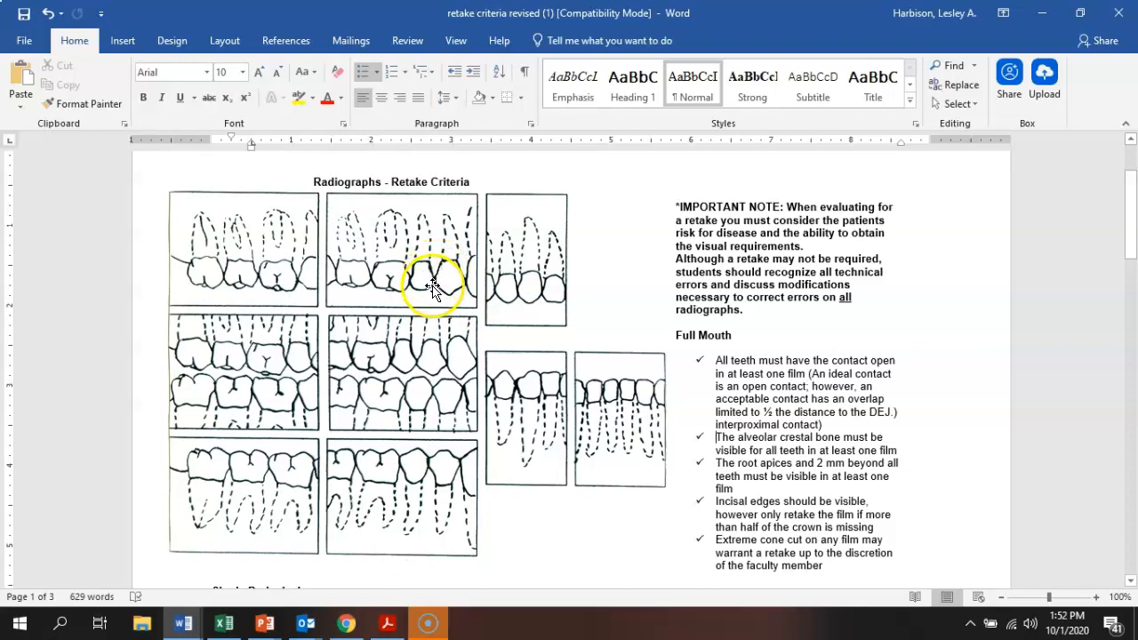
{"action": "mouse_move", "coordinate": [405, 316]}
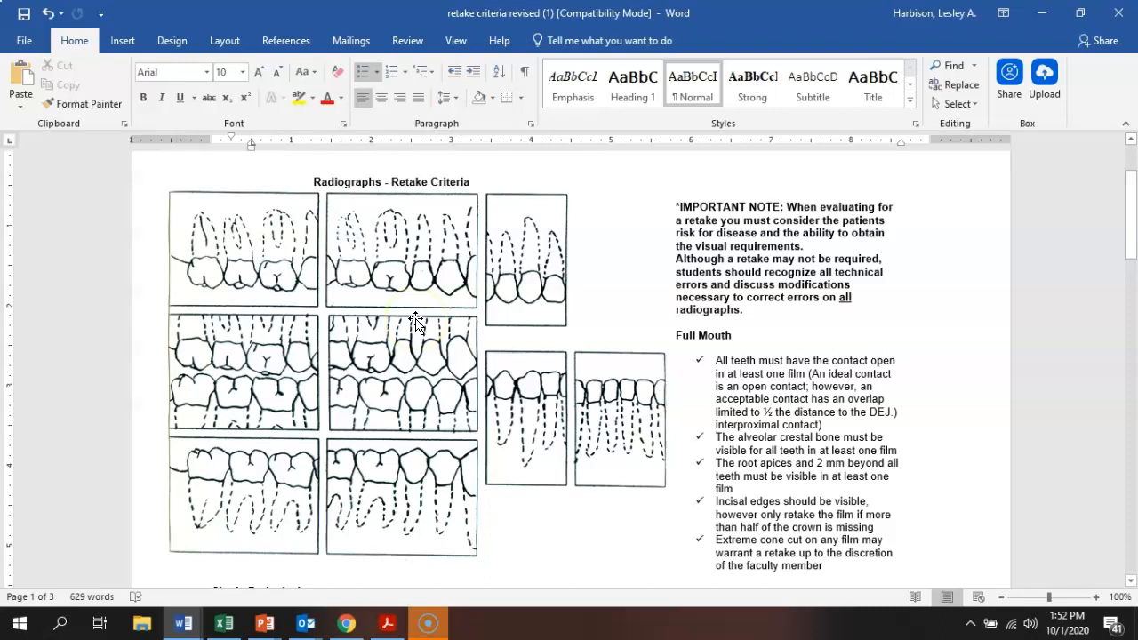
{"action": "mouse_move", "coordinate": [611, 295]}
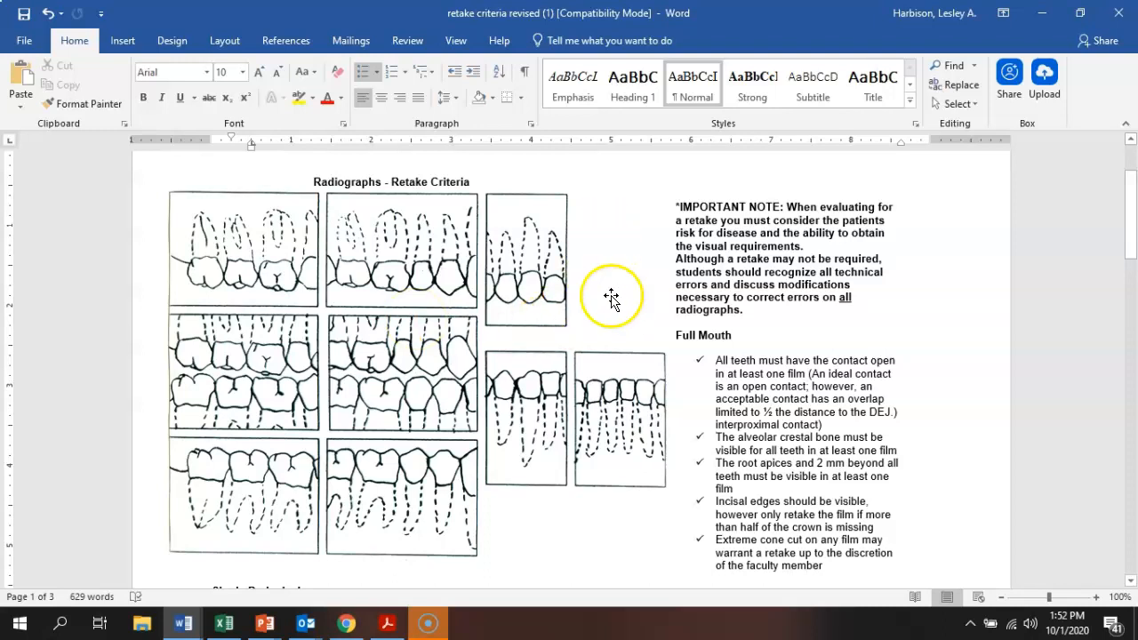
{"action": "mouse_move", "coordinate": [599, 266]}
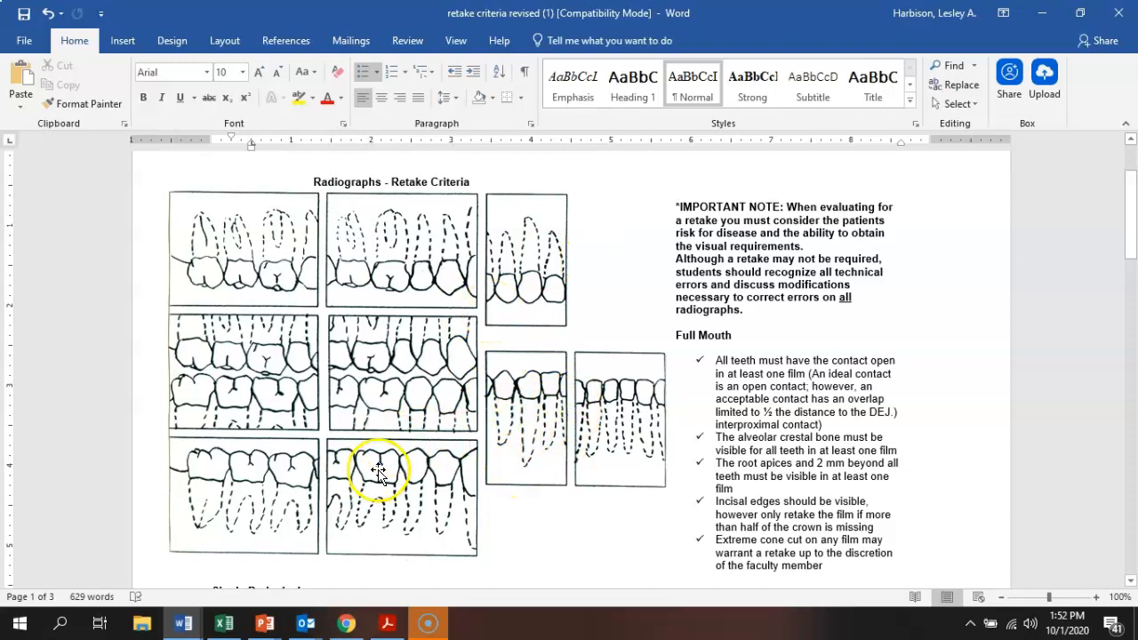
{"action": "mouse_move", "coordinate": [265, 622]}
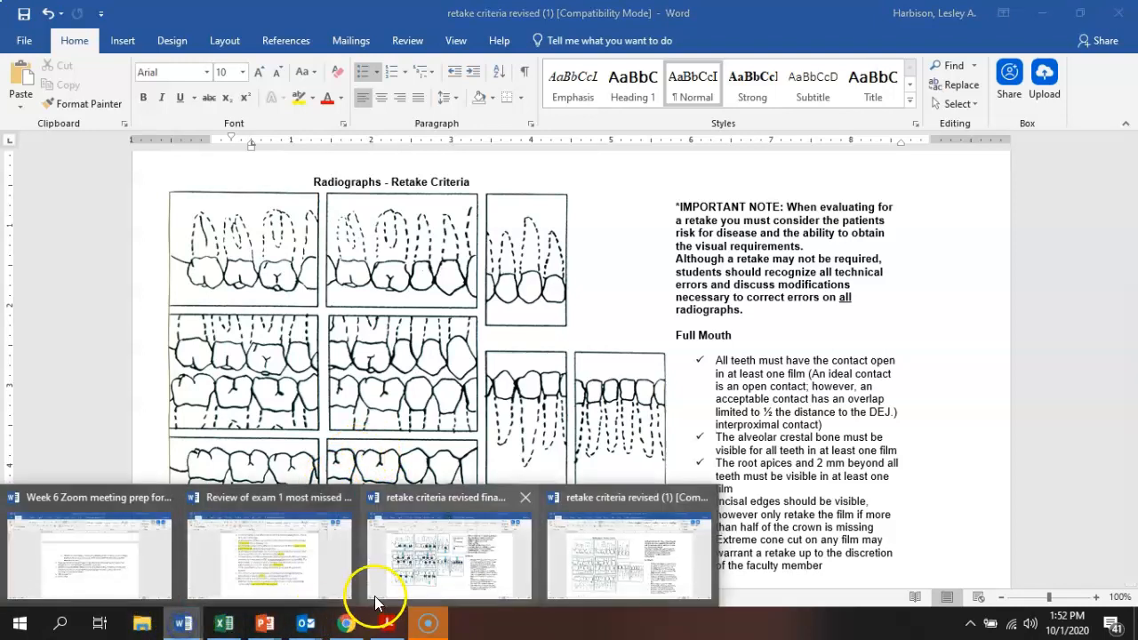
Step: Switch back to the annotated 'retake criteria revised final' document from the taskbar preview
{"action": "left_click", "coordinate": [448, 554]}
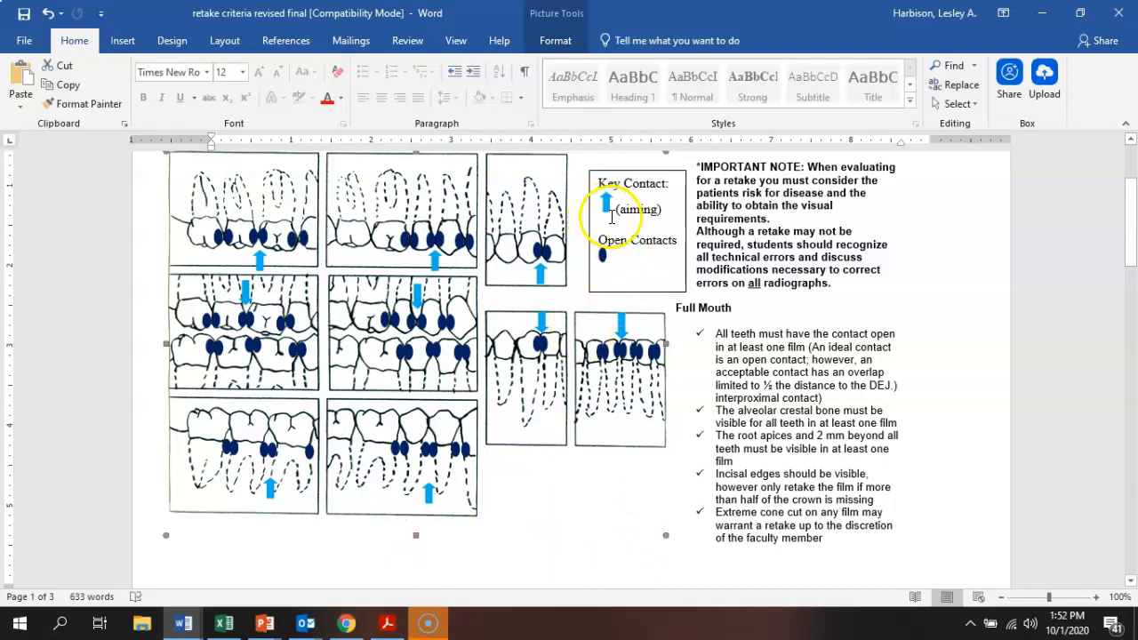
{"action": "mouse_move", "coordinate": [597, 258]}
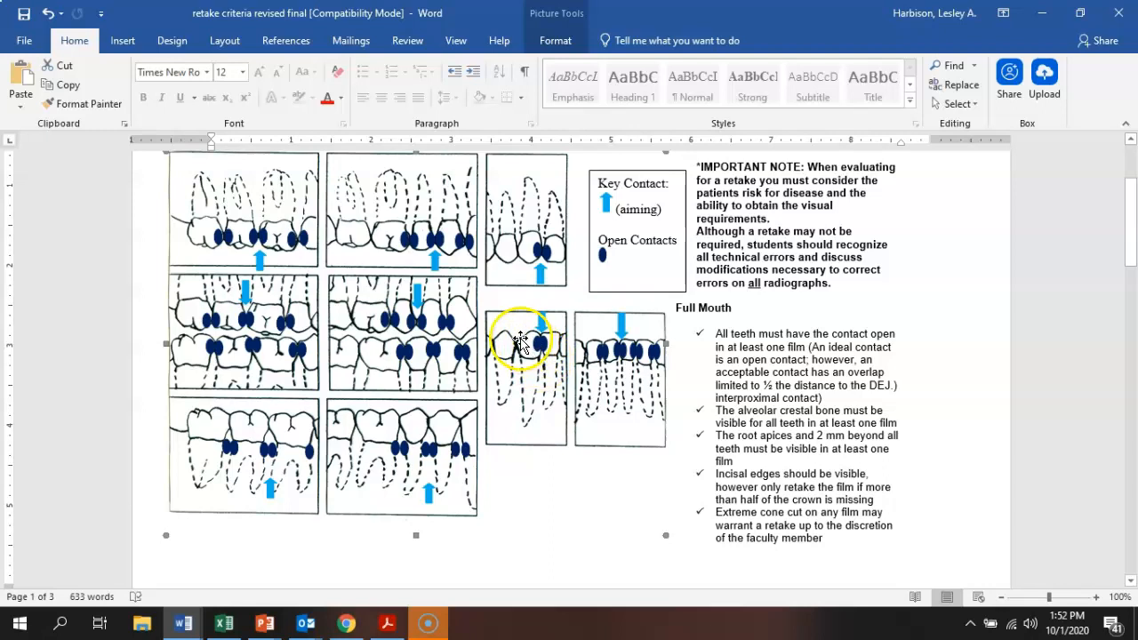
{"action": "mouse_move", "coordinate": [531, 420]}
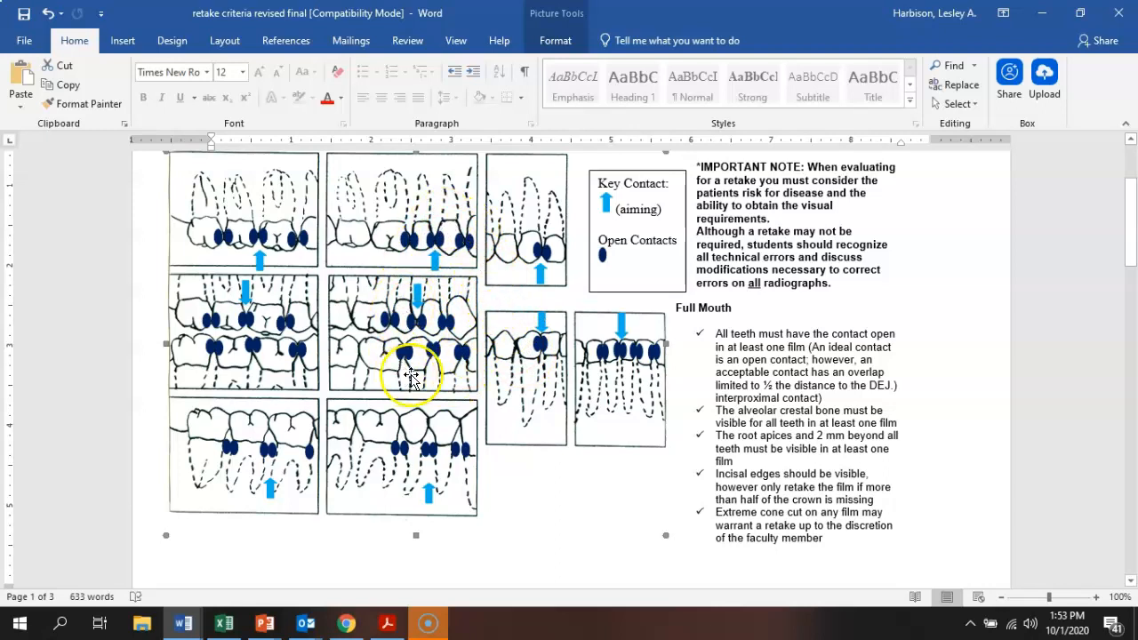
{"action": "mouse_move", "coordinate": [536, 435]}
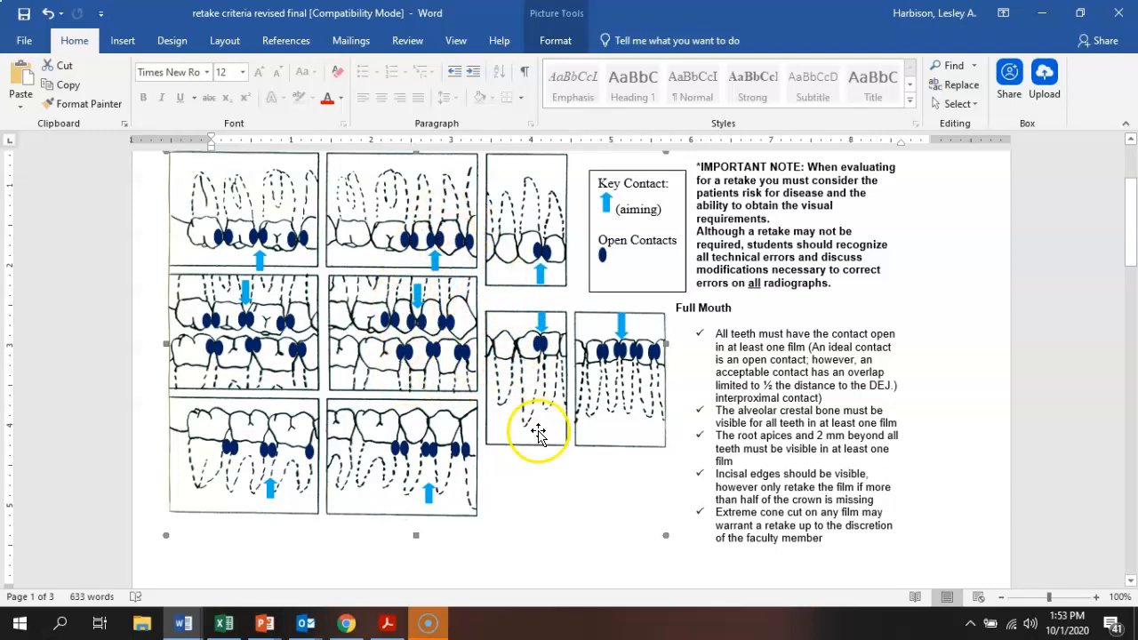
{"action": "mouse_move", "coordinate": [615, 501]}
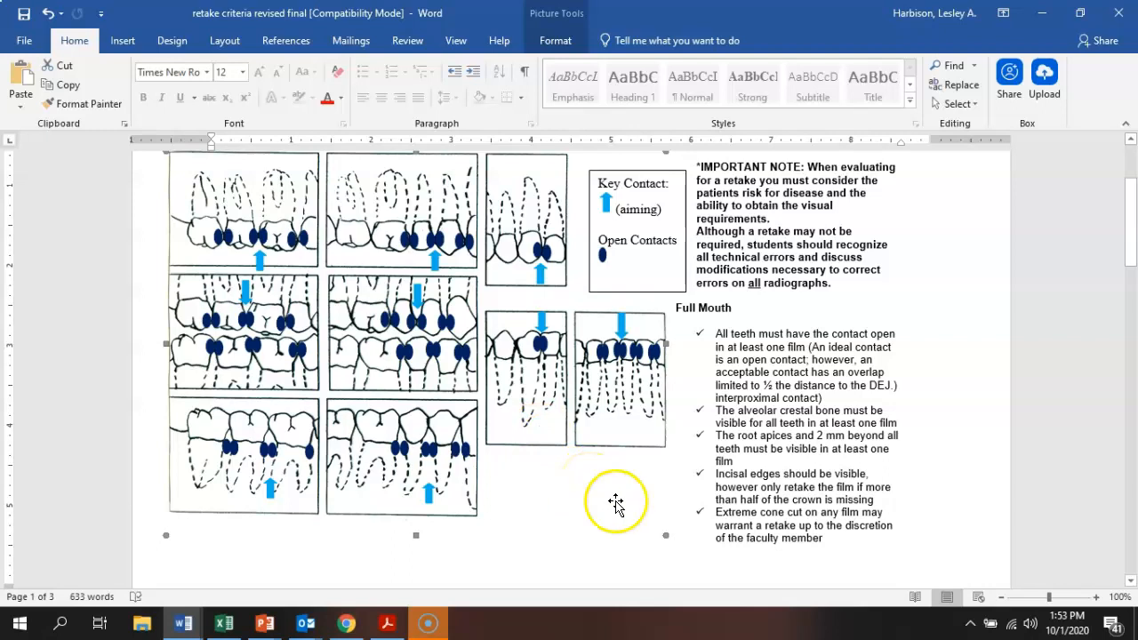
{"action": "mouse_move", "coordinate": [658, 515]}
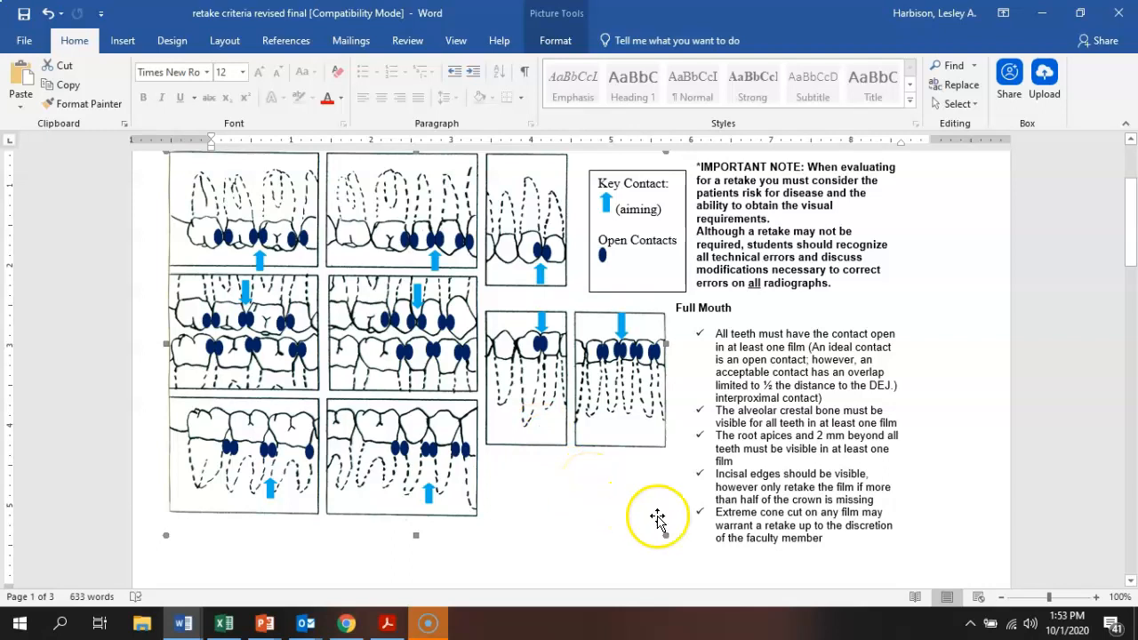